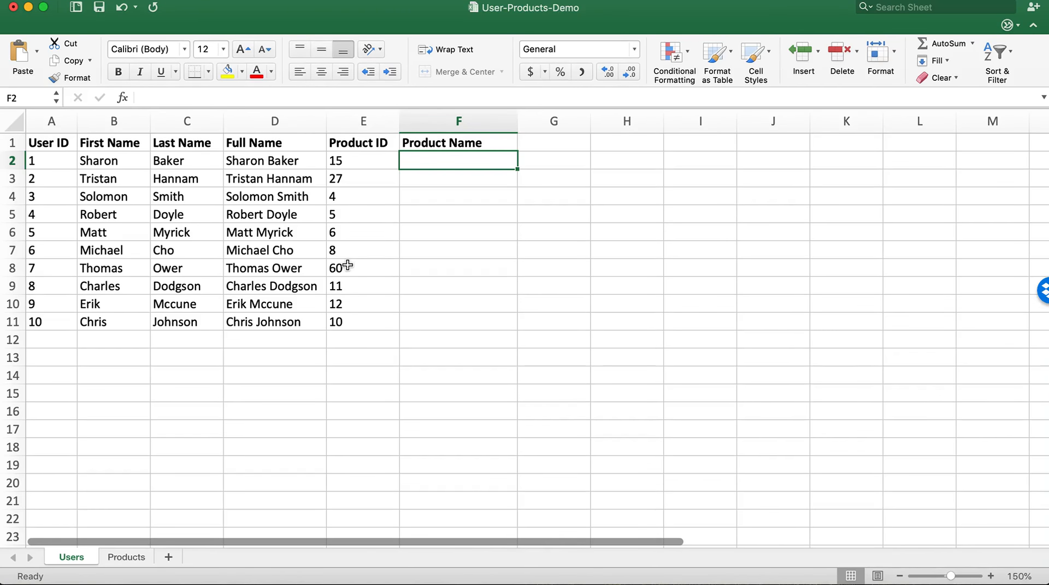
{"action": "mouse_move", "coordinate": [352, 159]}
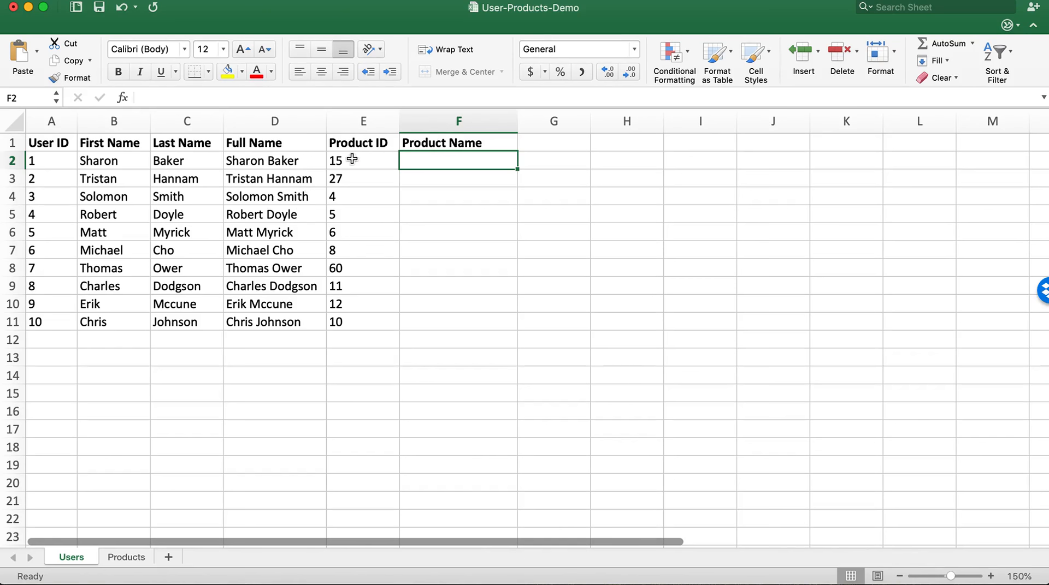
Check the first user's Product ID in E2, then view the Products sheet
{"action": "left_click", "coordinate": [362, 160]}
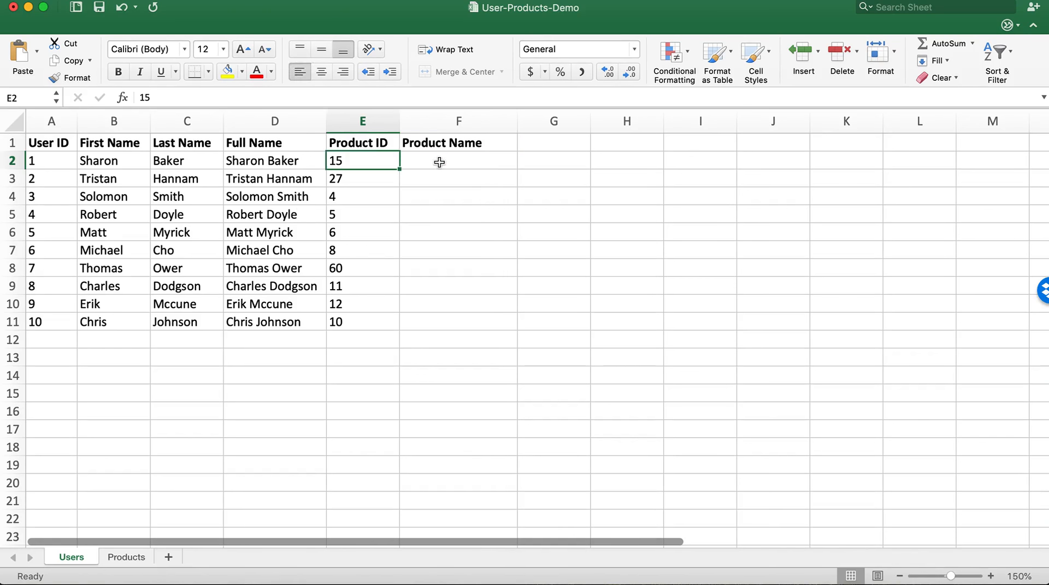
{"action": "left_click", "coordinate": [458, 161]}
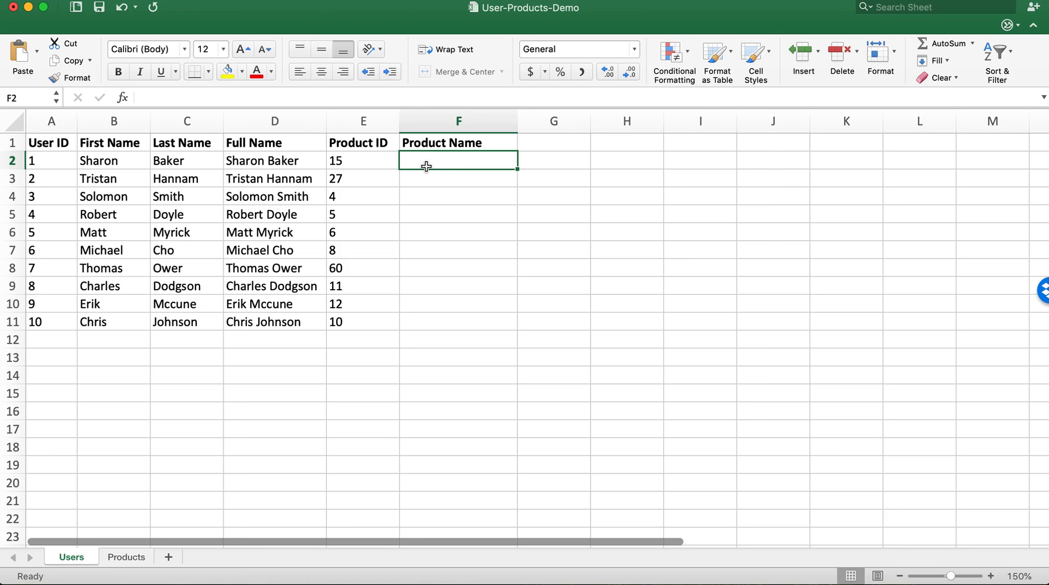
{"action": "left_click", "coordinate": [126, 556]}
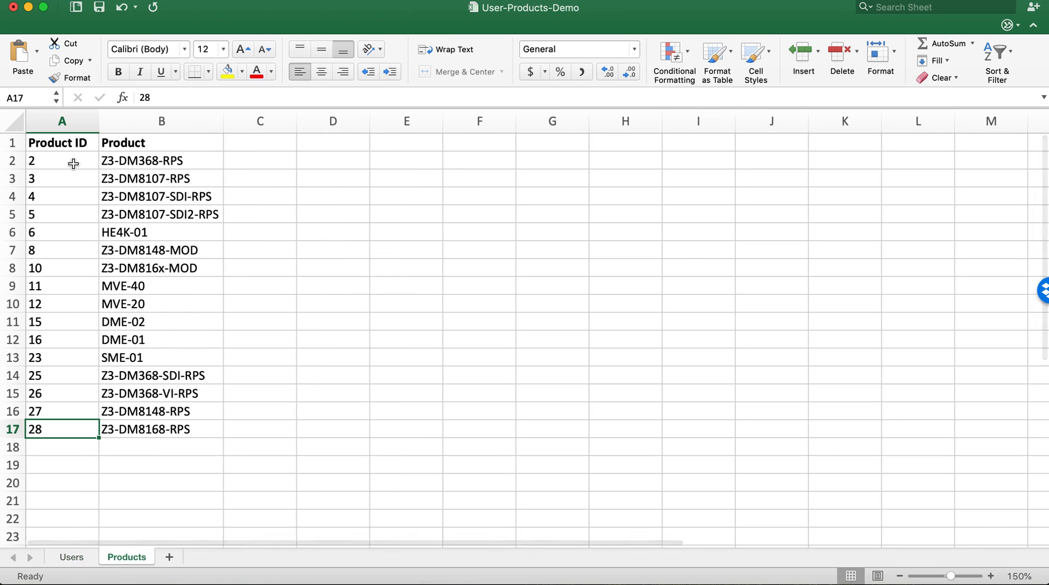
{"action": "mouse_move", "coordinate": [111, 174]}
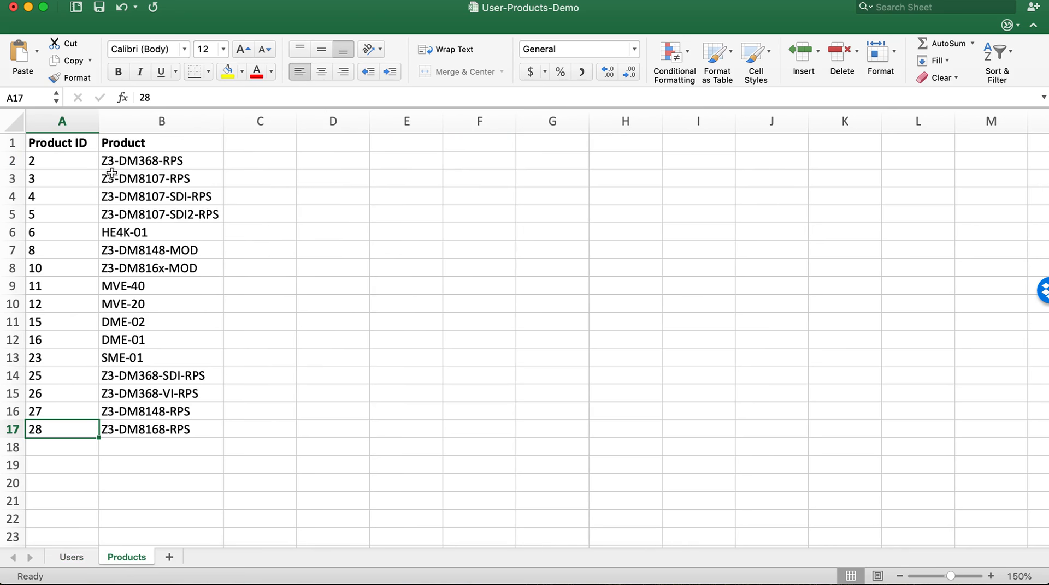
{"action": "mouse_move", "coordinate": [99, 437]}
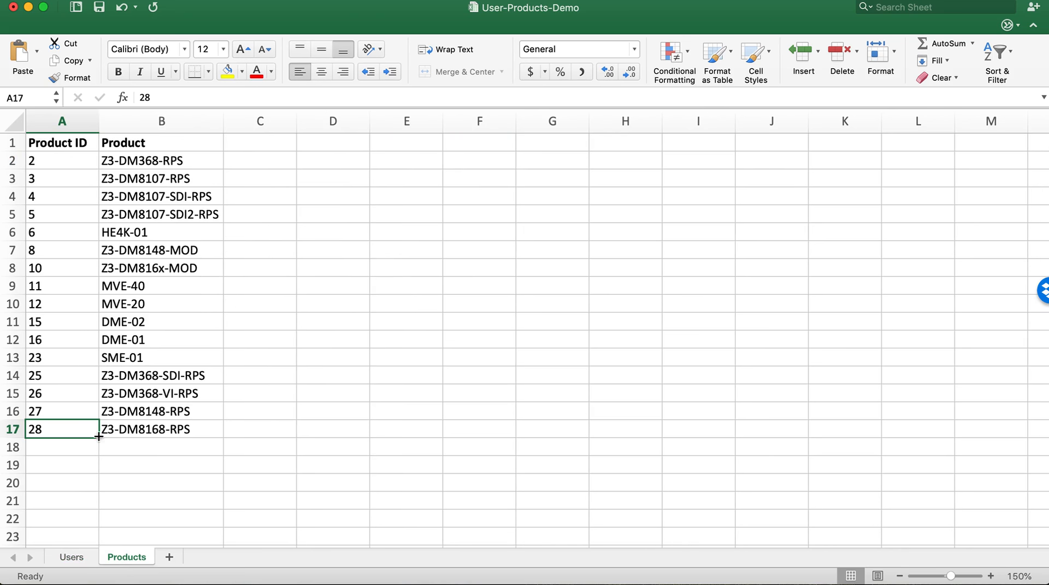
Start =VLOOKUP( in Users F2 with E2 as lookup value, pointing to Products
{"action": "left_click", "coordinate": [70, 557]}
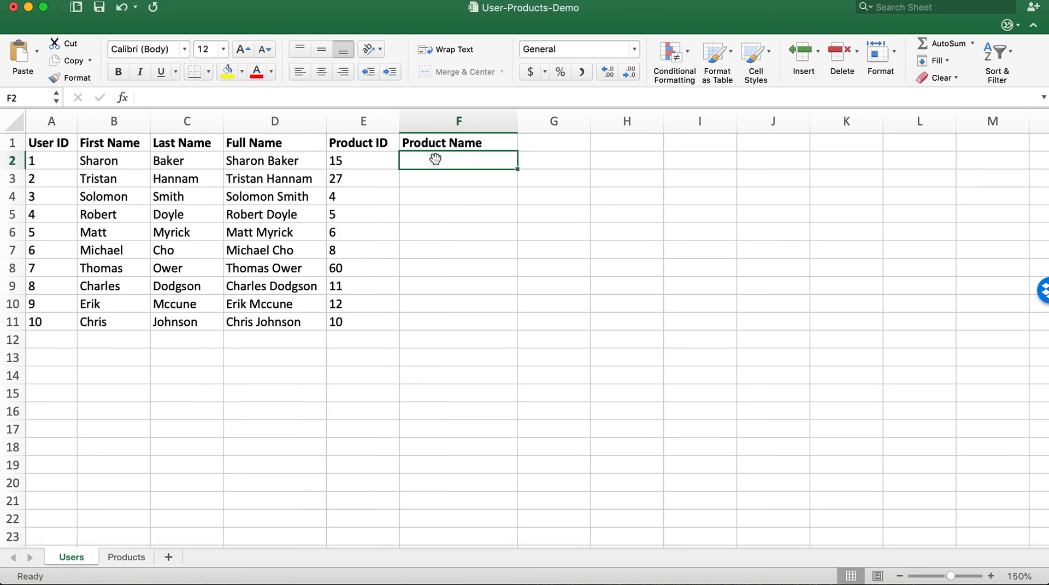
{"action": "type", "text": "=VLOOKUP("}
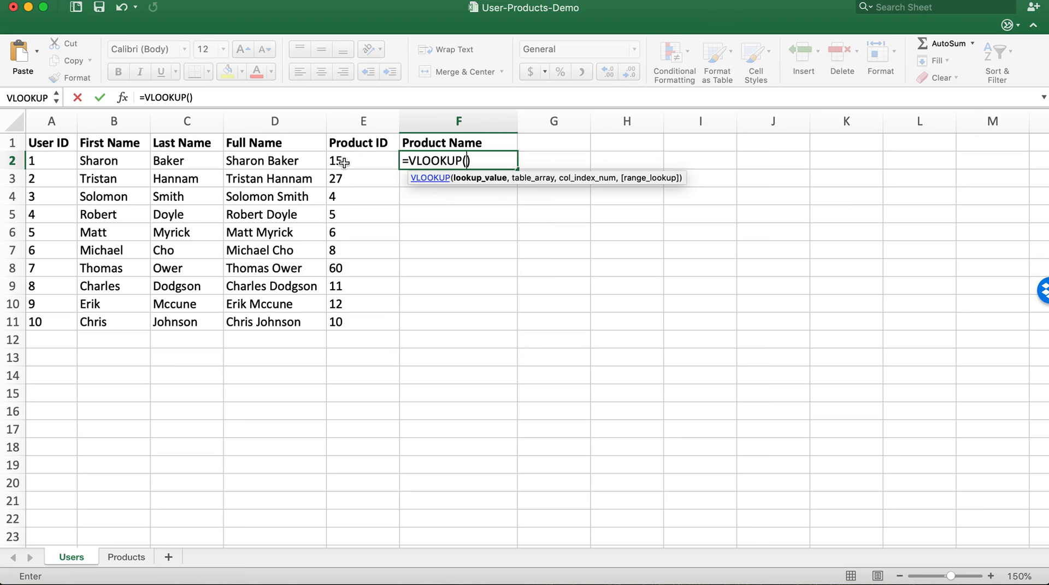
{"action": "left_click", "coordinate": [363, 160]}
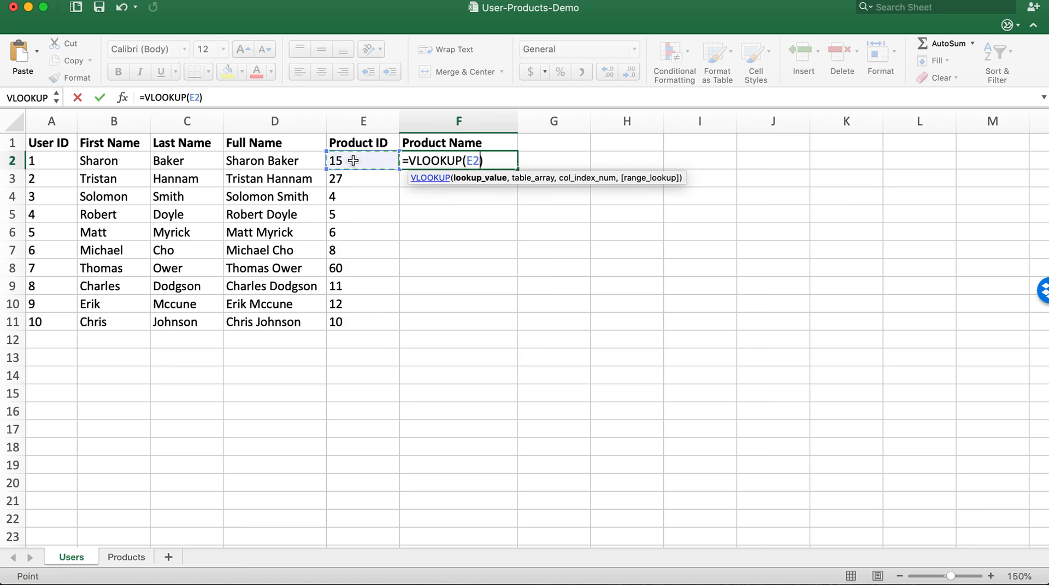
{"action": "type", "text": ","}
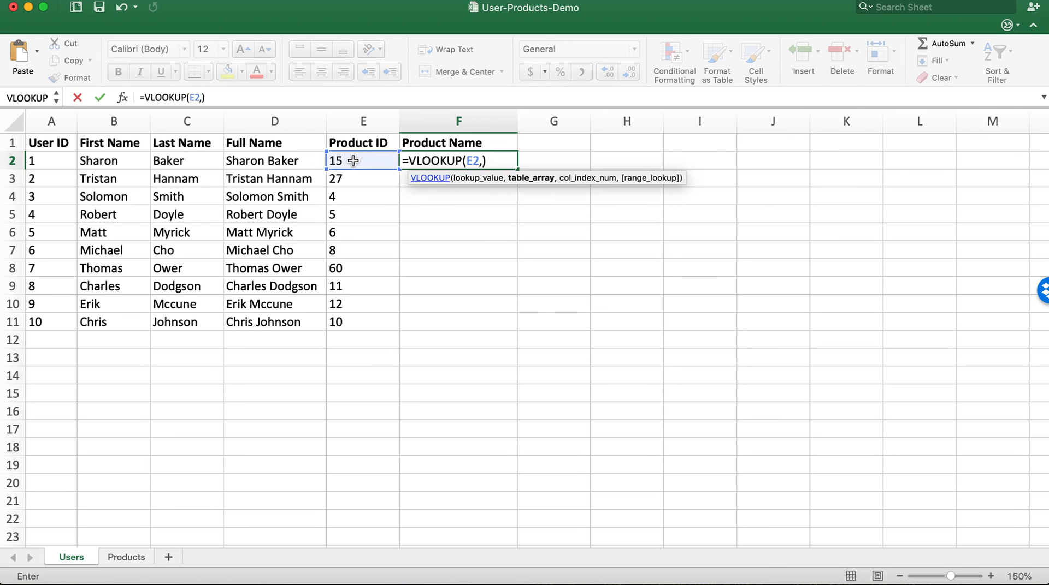
{"action": "left_click", "coordinate": [126, 557]}
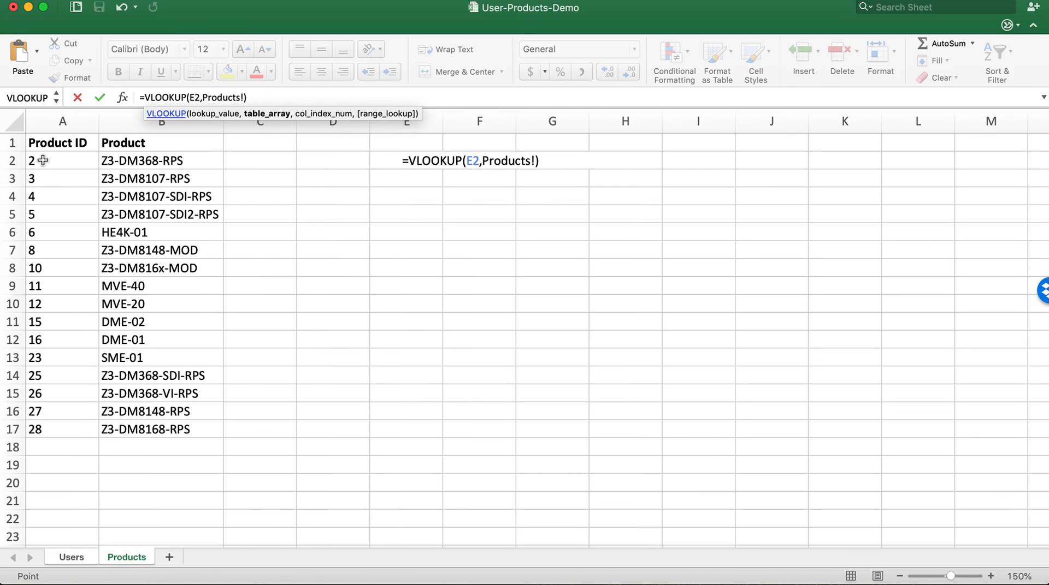
Finish the formula with range A2:B17, column 2 and FALSE, giving DME-02
{"action": "left_click", "coordinate": [62, 160]}
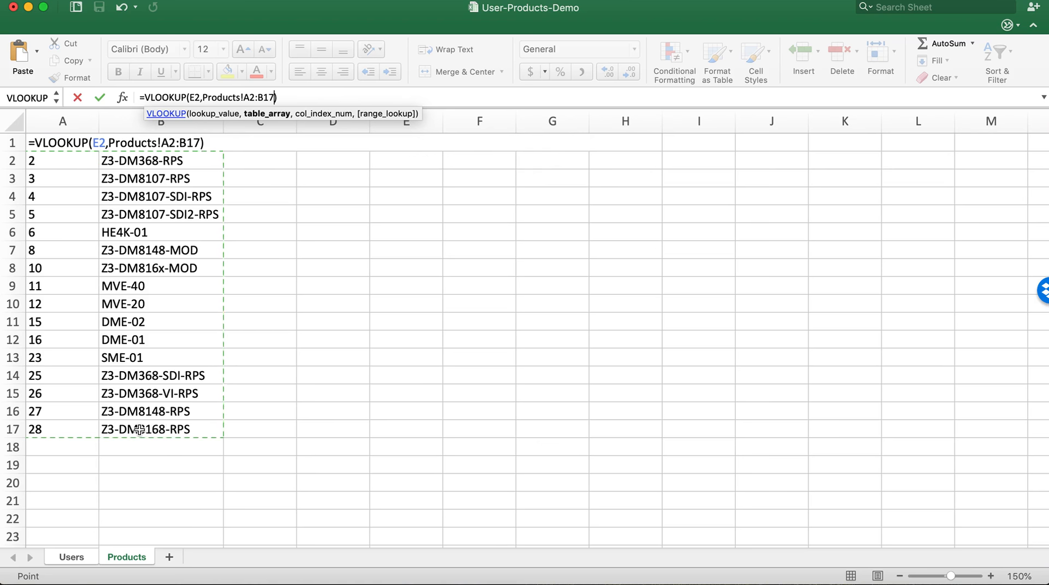
{"action": "type", "text": ","}
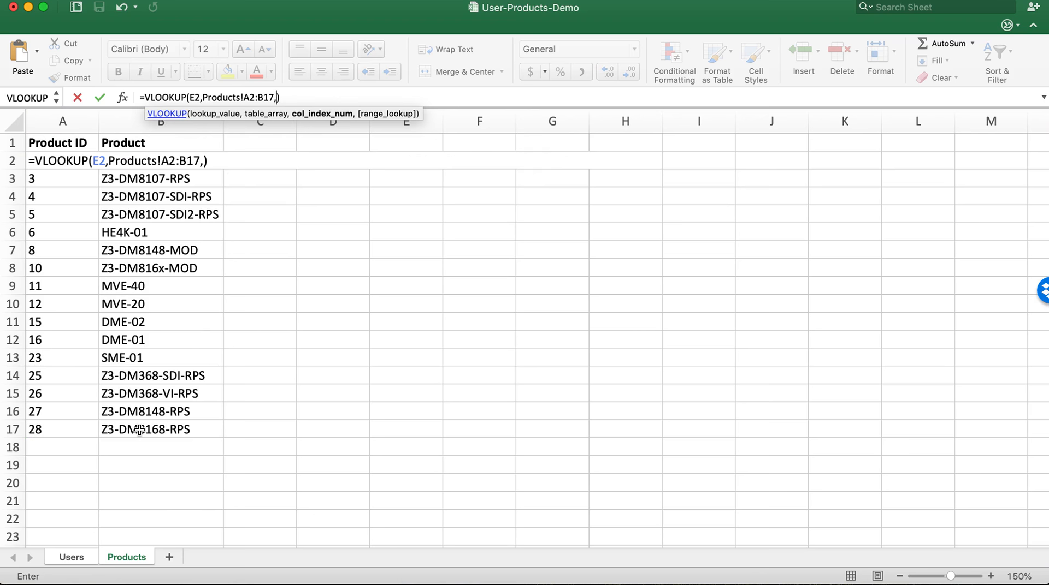
{"action": "mouse_move", "coordinate": [151, 196]}
{"action": "type", "text": "2"}
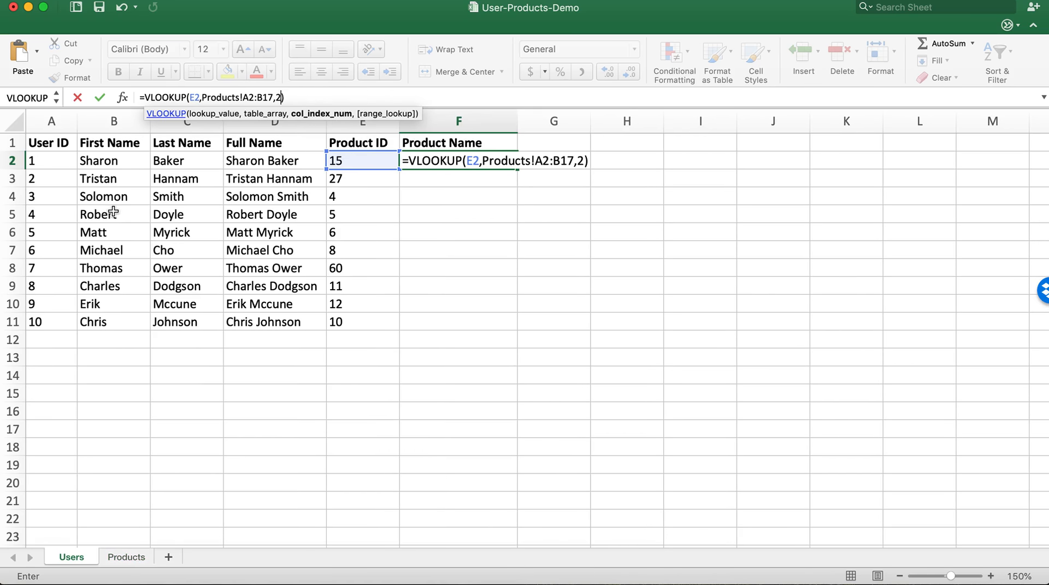
{"action": "type", "text": ",FAL"}
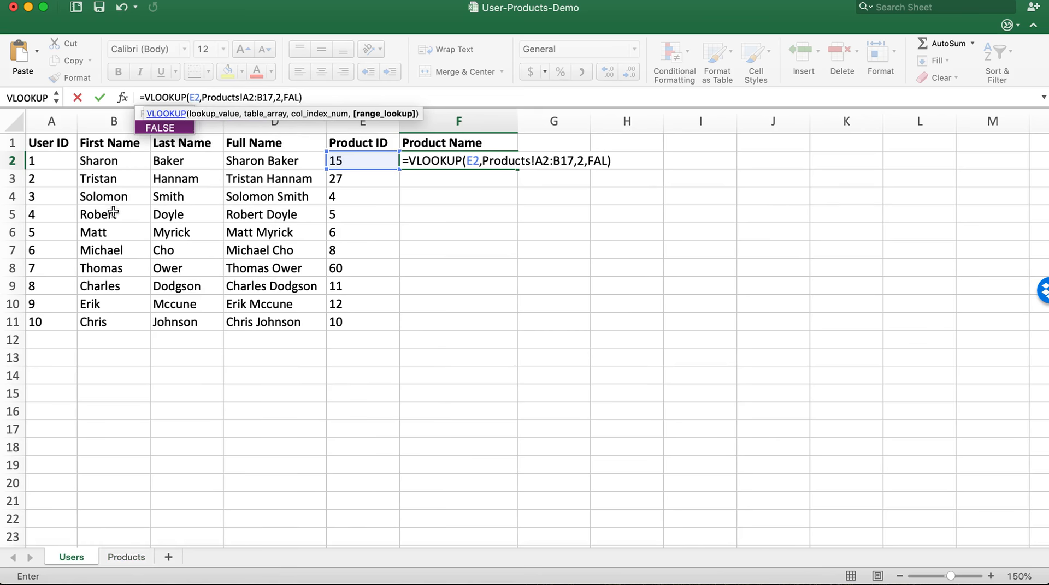
{"action": "type", "text": "SE)"}
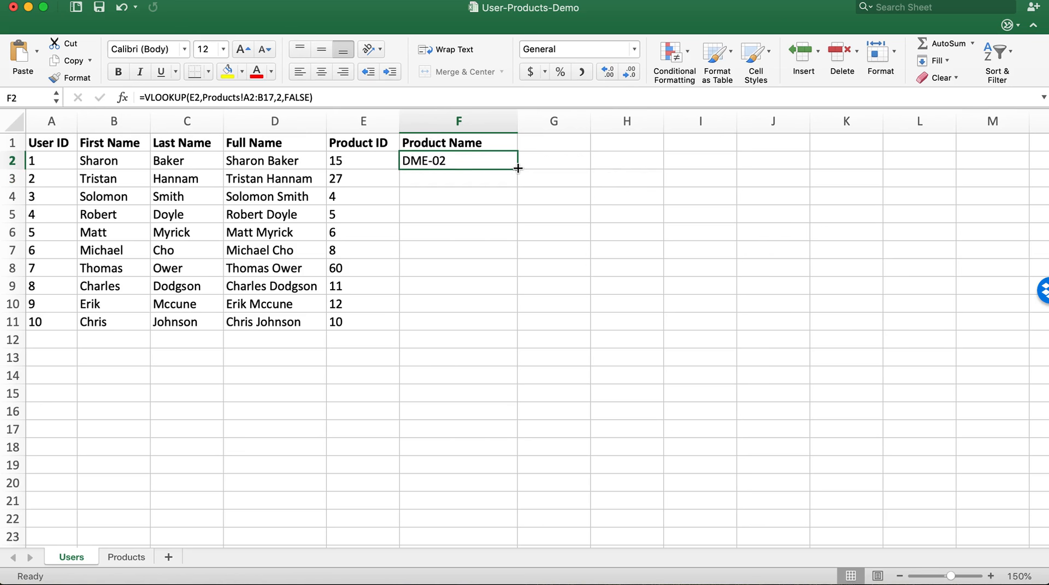
Fill the lookup from F2 to F11 and compare formulas in F2, F4 and F5
{"action": "left_click_drag", "start_coordinate": [518, 168], "coordinate": [494, 315]}
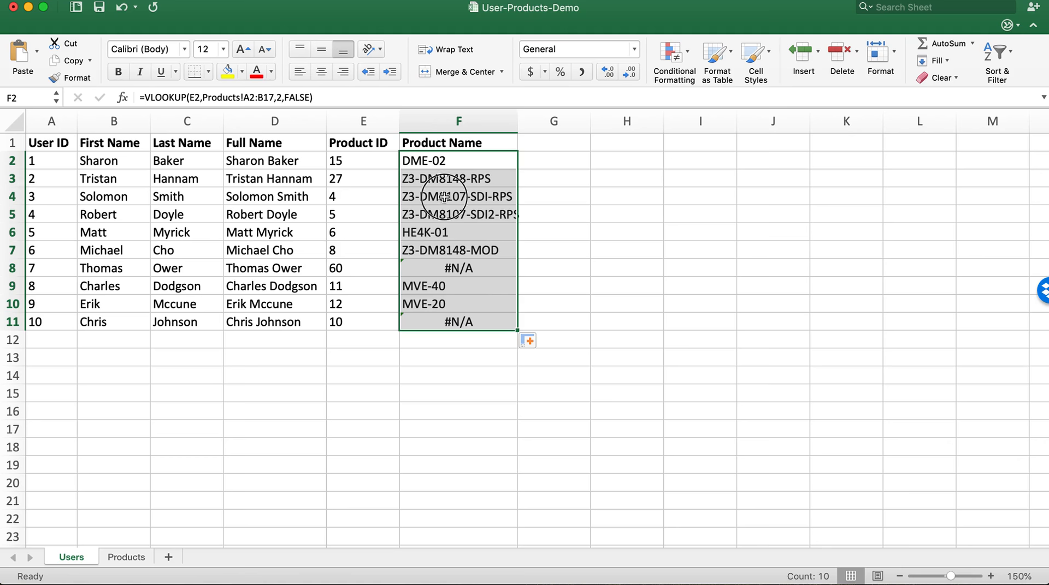
{"action": "left_click", "coordinate": [458, 196]}
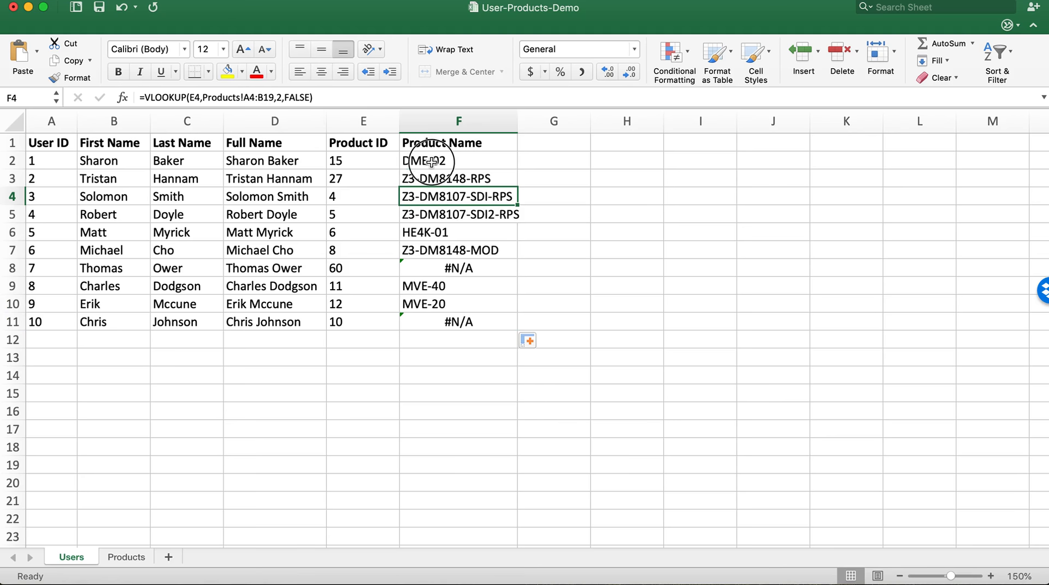
{"action": "left_click", "coordinate": [458, 160]}
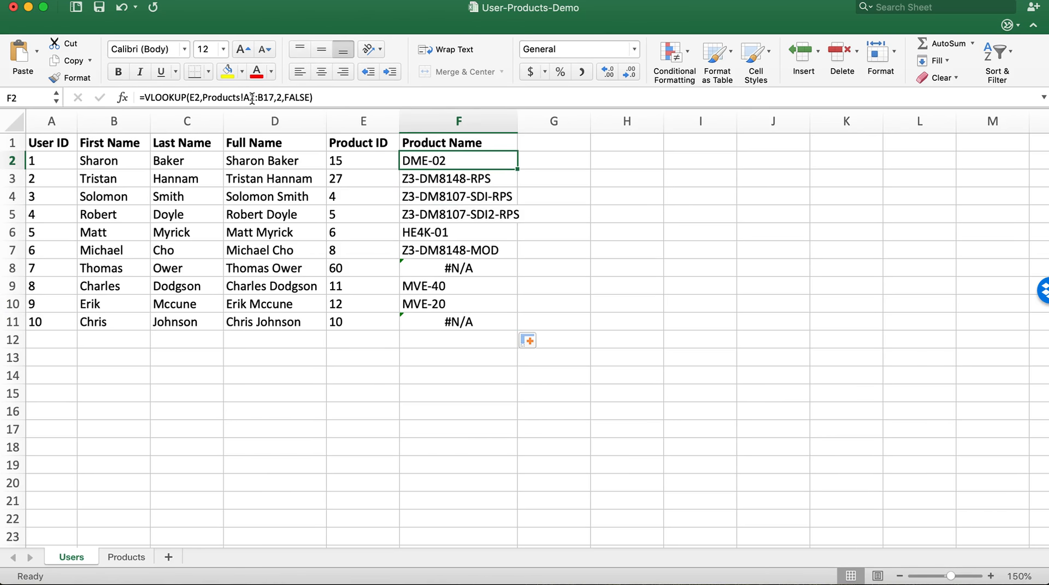
{"action": "left_click", "coordinate": [458, 214]}
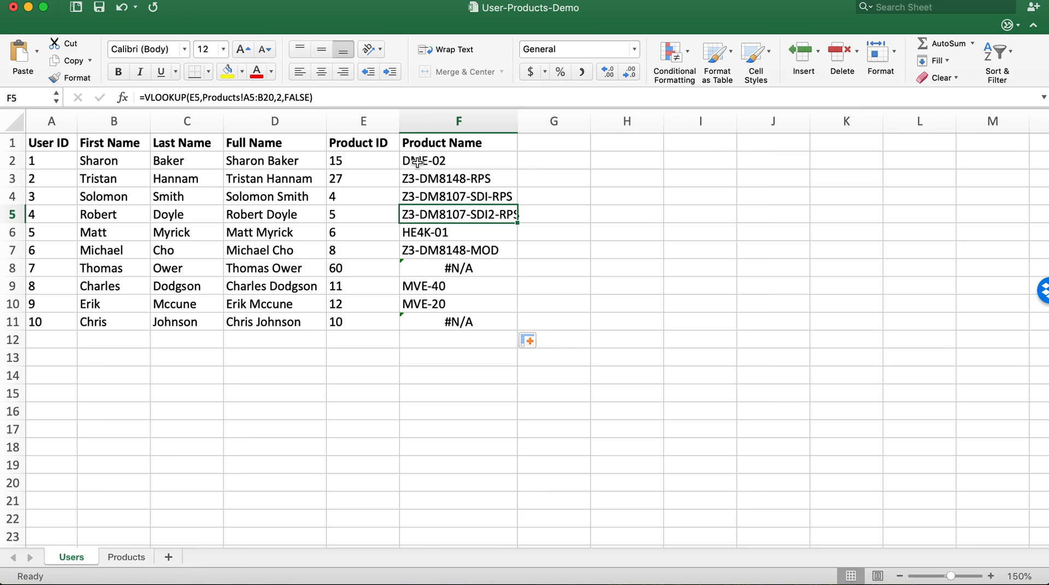
{"action": "left_click", "coordinate": [126, 557]}
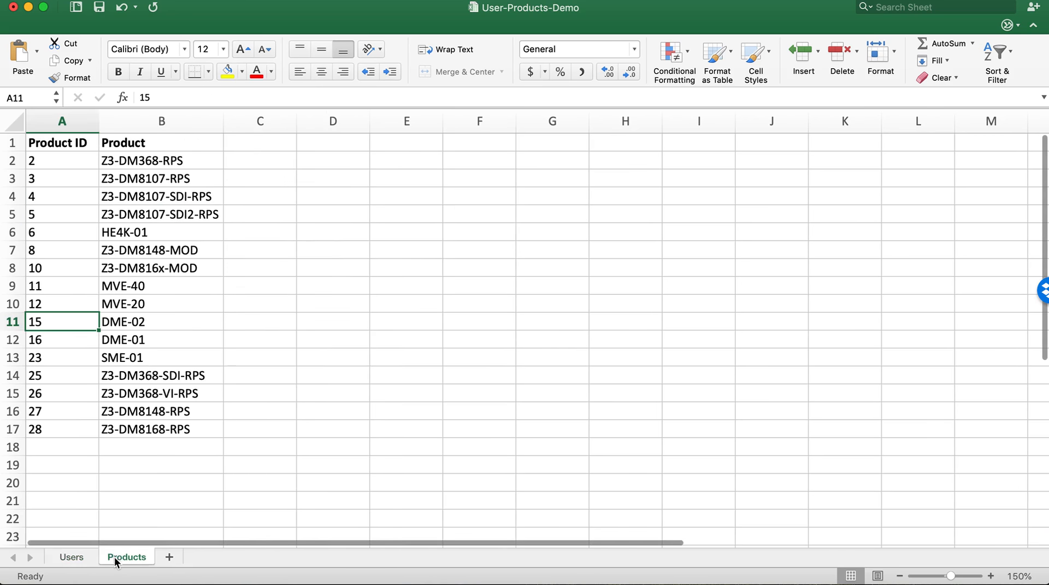
{"action": "left_click", "coordinate": [70, 557]}
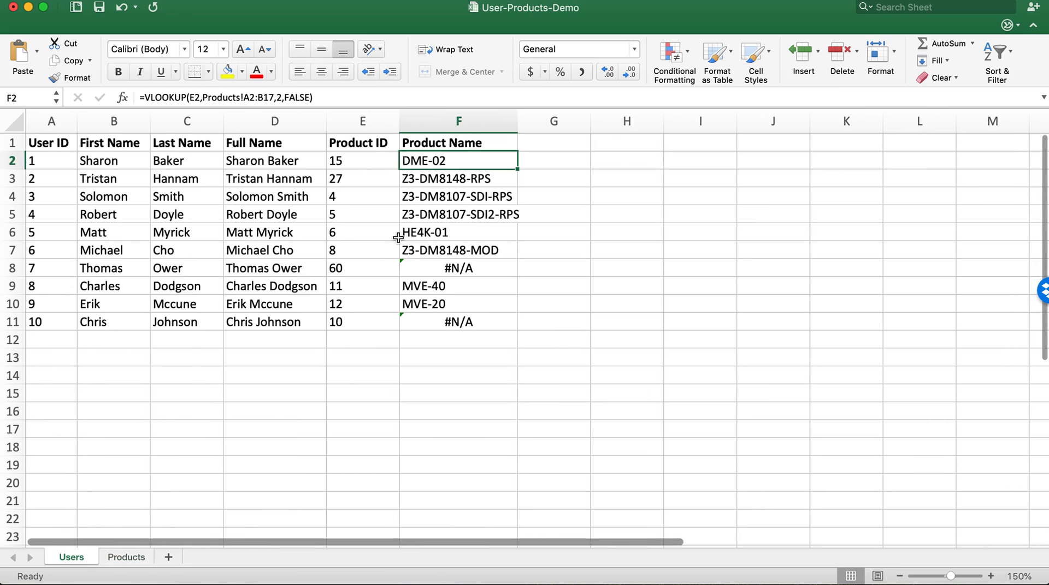
{"action": "mouse_move", "coordinate": [437, 175]}
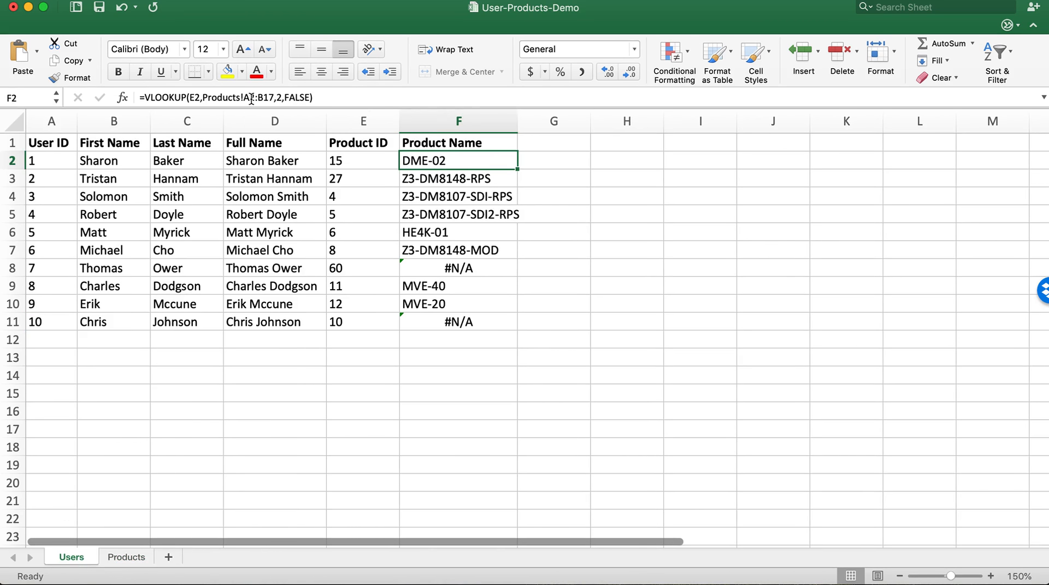
Lock the lookup range as A$2:B$17 in F2 and refill down to F11
{"action": "double_click", "coordinate": [458, 160]}
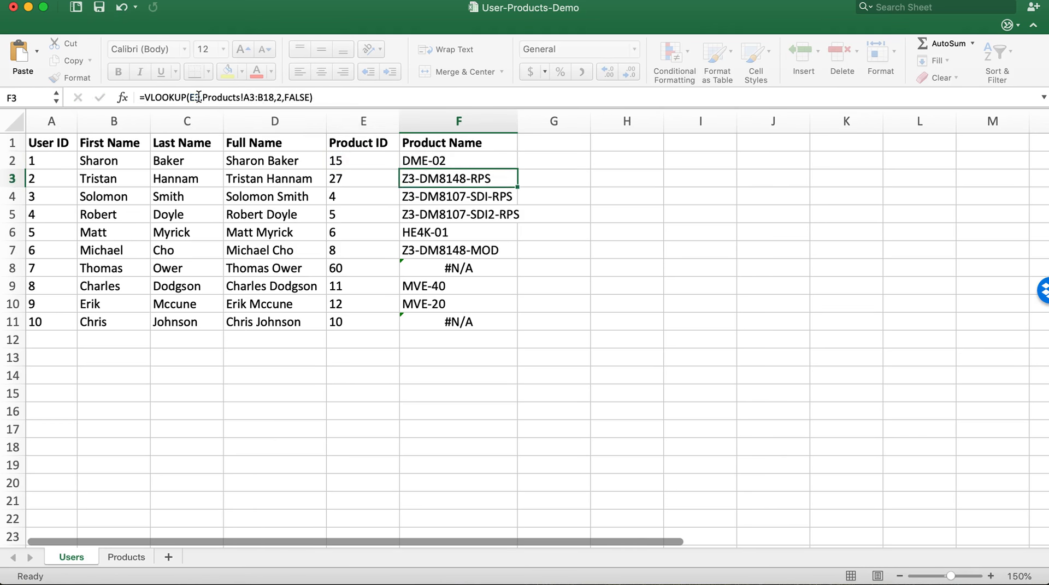
{"action": "left_click", "coordinate": [458, 161]}
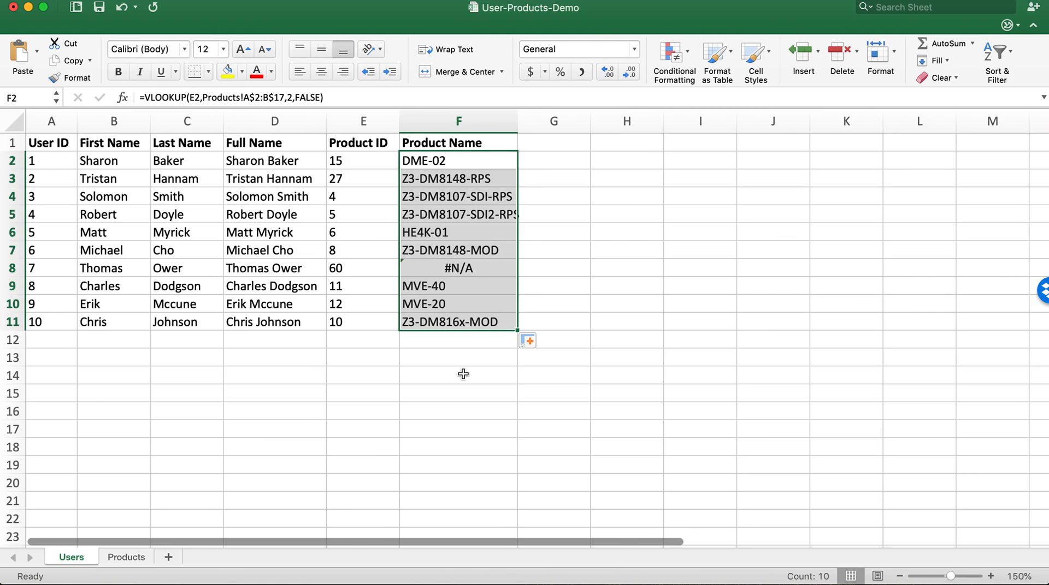
{"action": "left_click", "coordinate": [457, 376]}
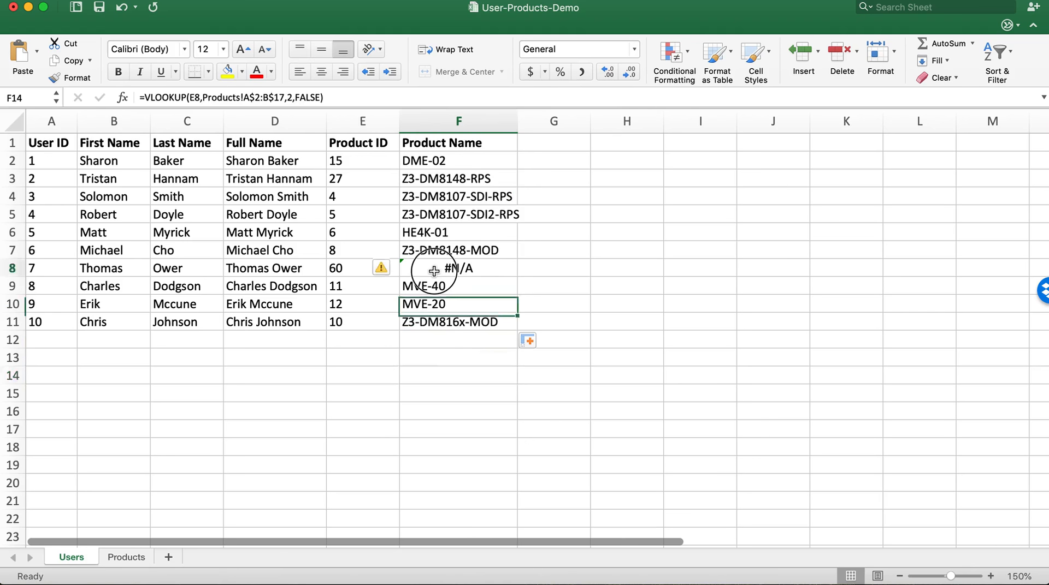
{"action": "left_click", "coordinate": [458, 268]}
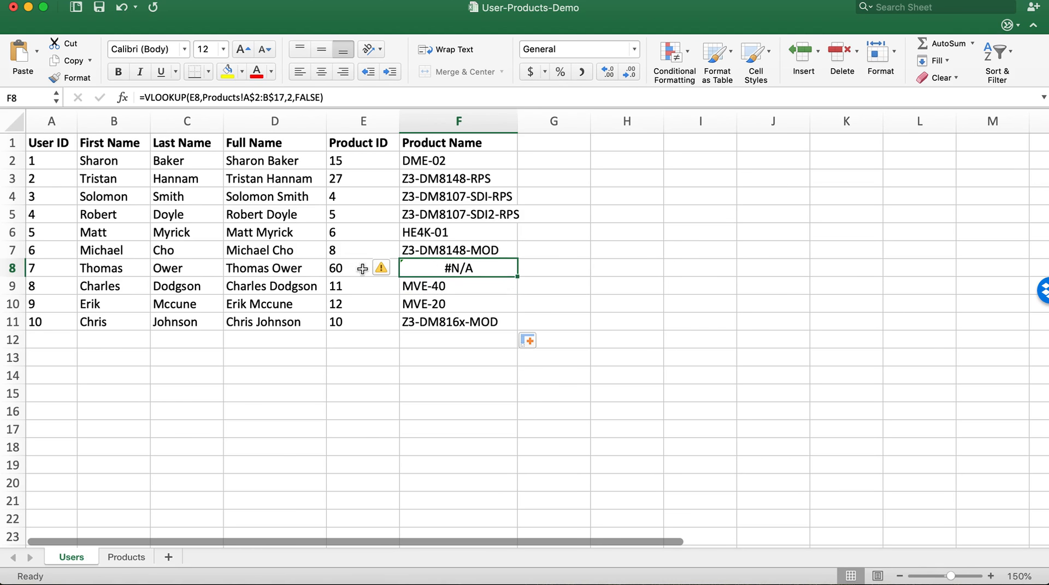
{"action": "left_click", "coordinate": [125, 557]}
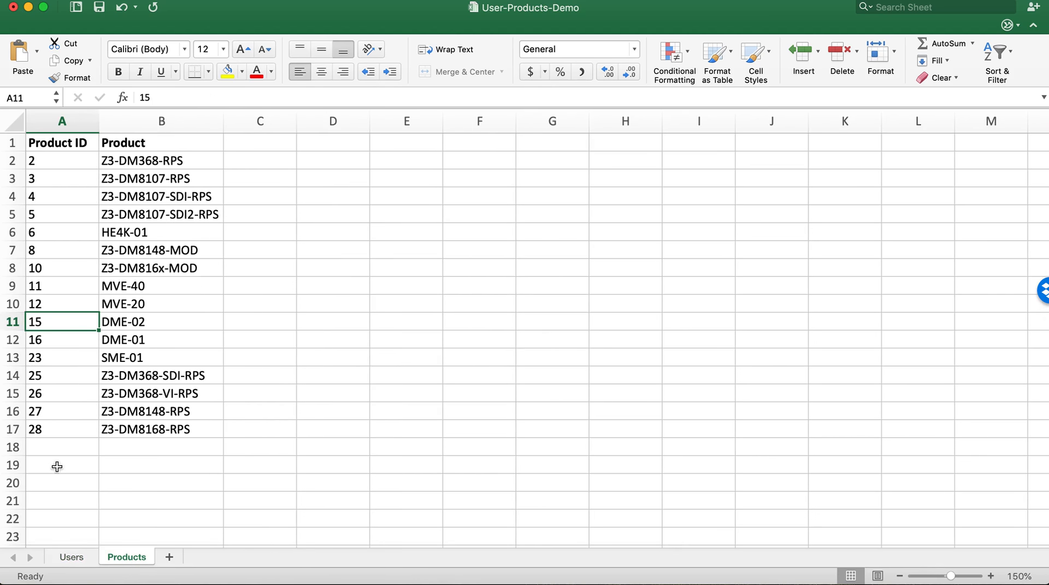
{"action": "left_click", "coordinate": [71, 557]}
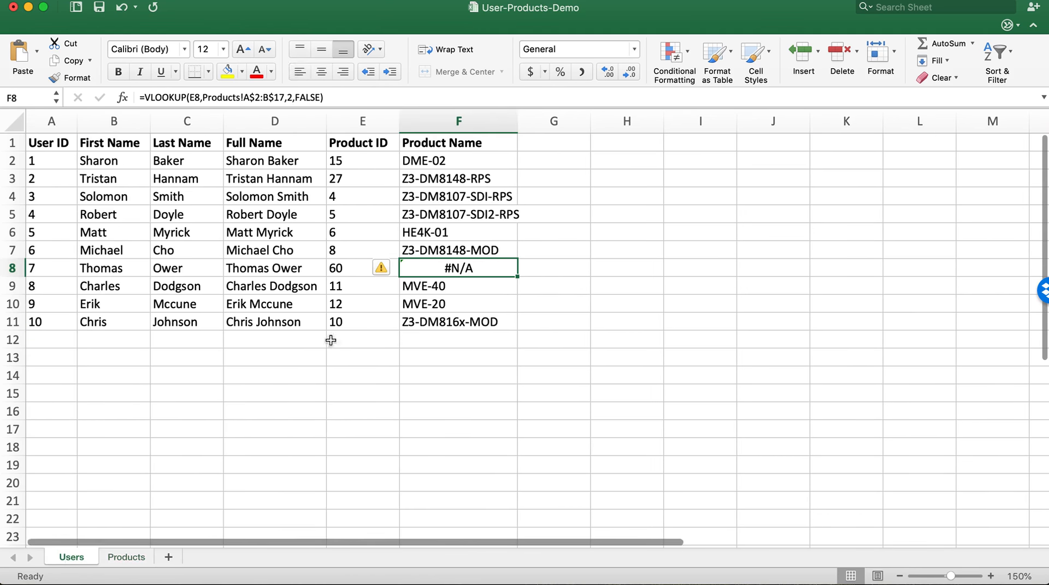
{"action": "mouse_move", "coordinate": [432, 161]}
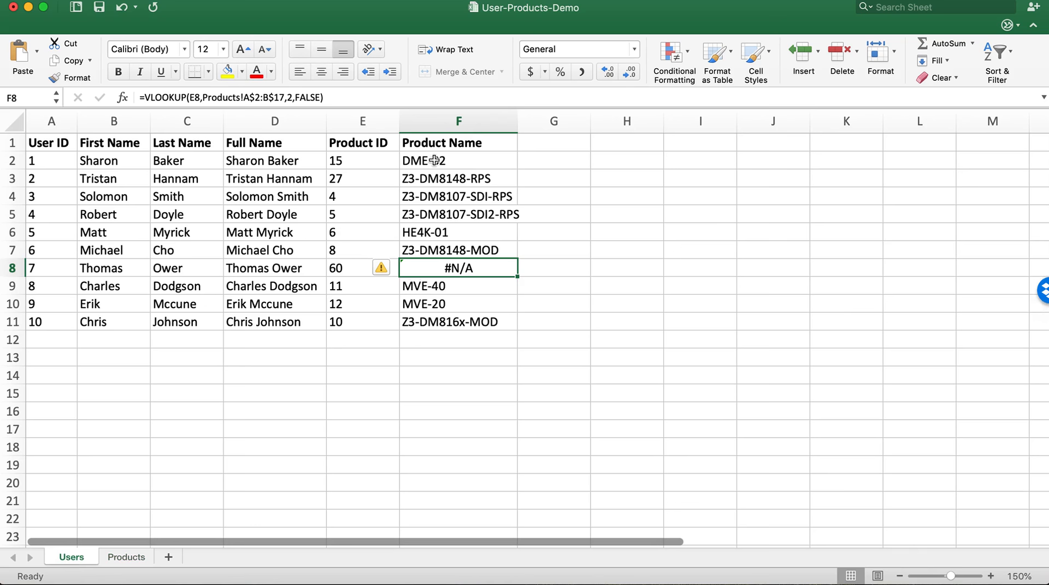
{"action": "left_click", "coordinate": [458, 160]}
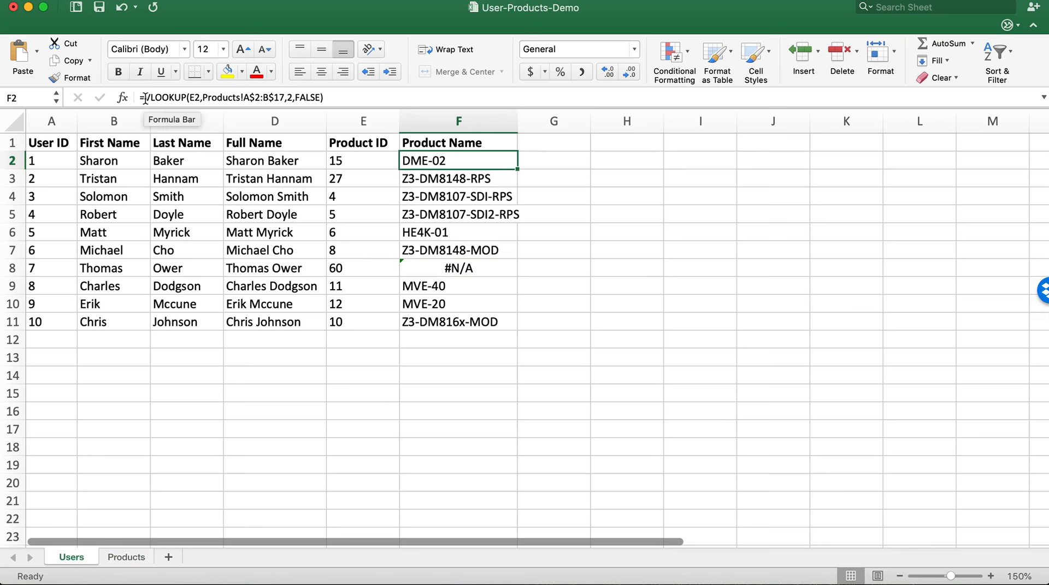
Wrap the F2 VLOOKUP in IFERROR(...,"") and refill the column to F11
{"action": "left_click", "coordinate": [363, 160]}
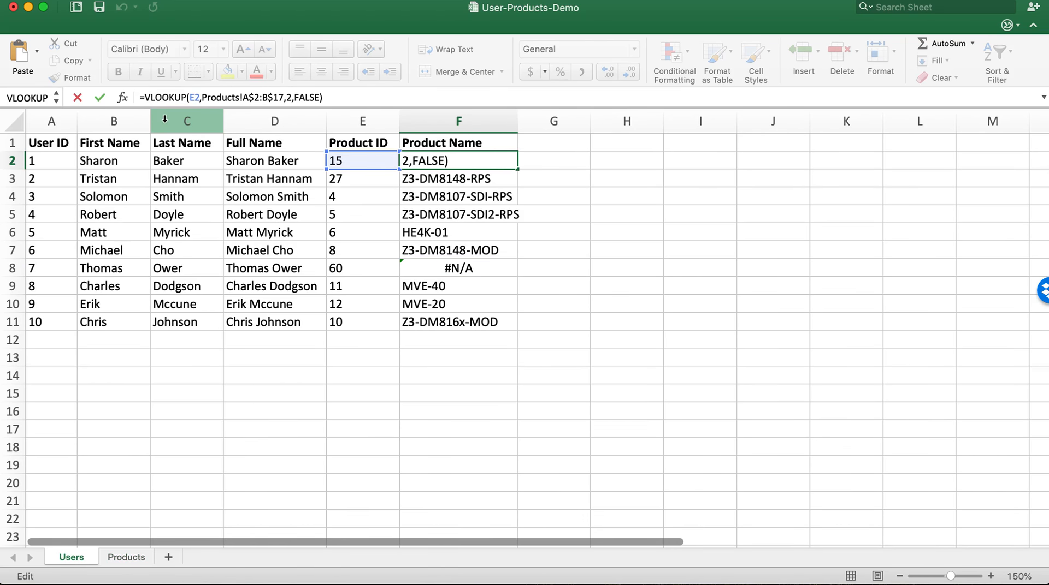
{"action": "type", "text": "IFERROR("}
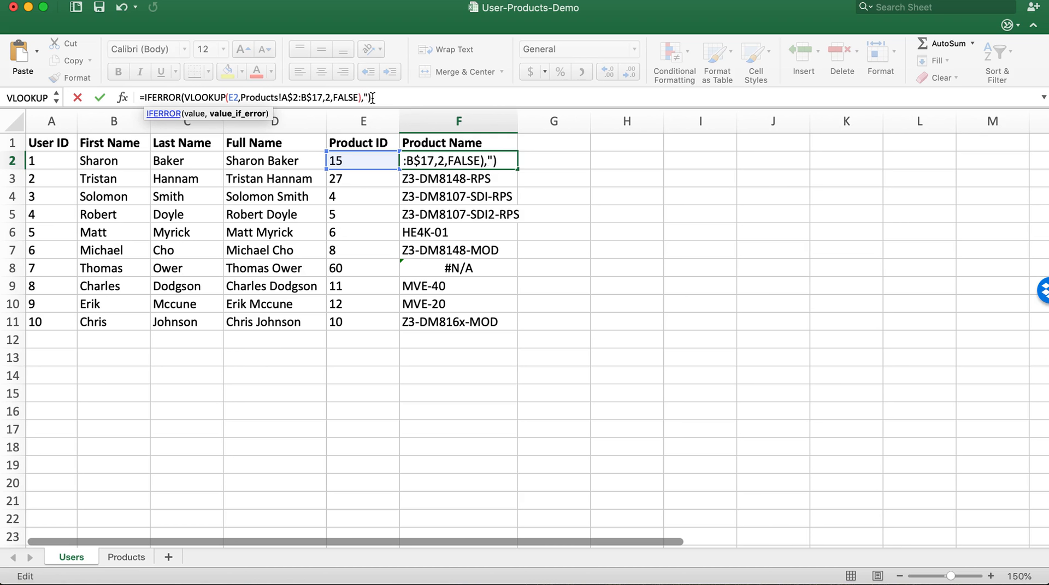
{"action": "type", "text": "\""}
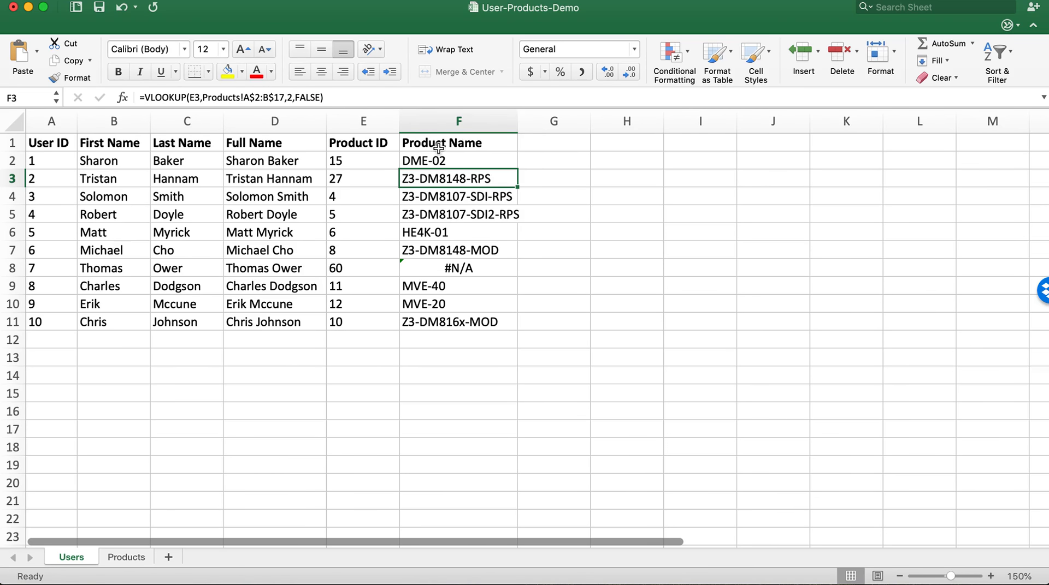
{"action": "left_click", "coordinate": [458, 160]}
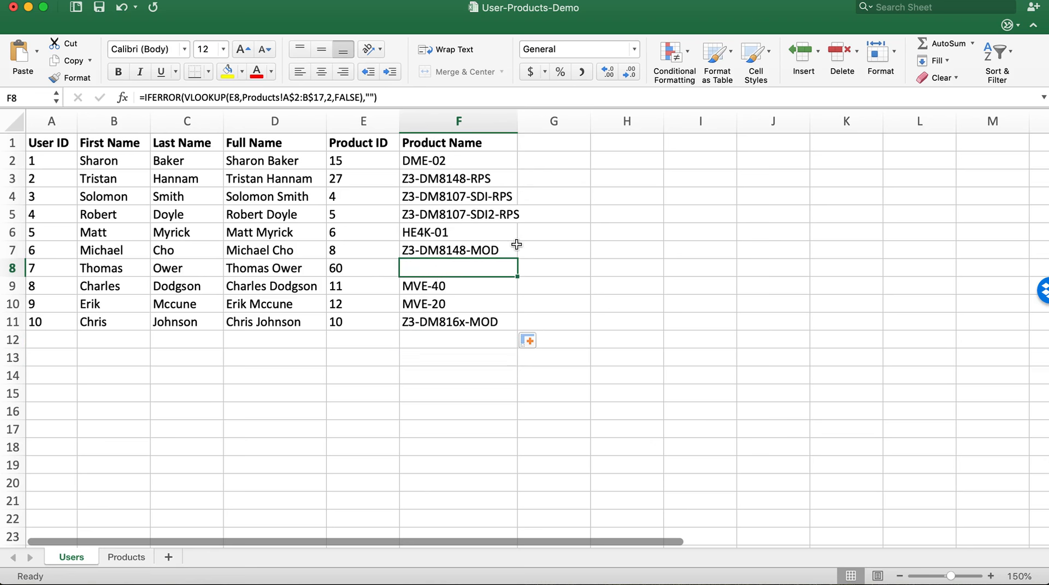
{"action": "mouse_move", "coordinate": [495, 274]}
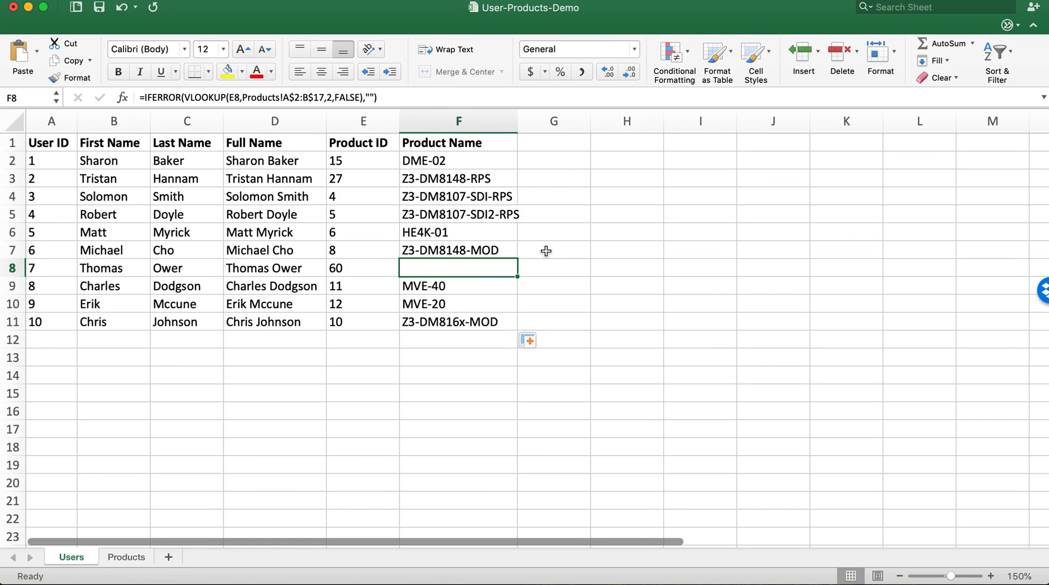
{"action": "left_click", "coordinate": [458, 285]}
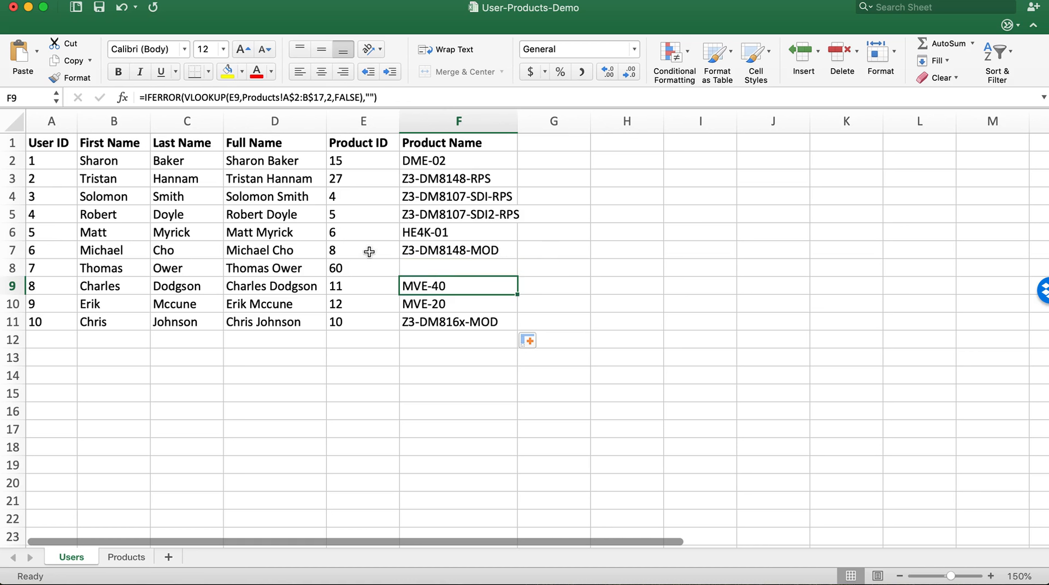
{"action": "mouse_move", "coordinate": [341, 255]}
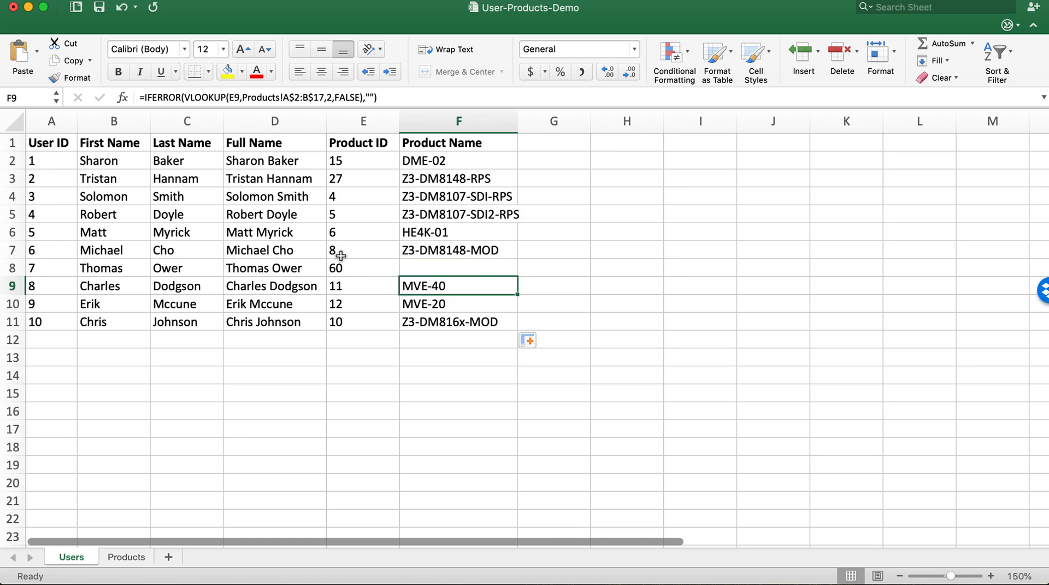
{"action": "mouse_move", "coordinate": [422, 320]}
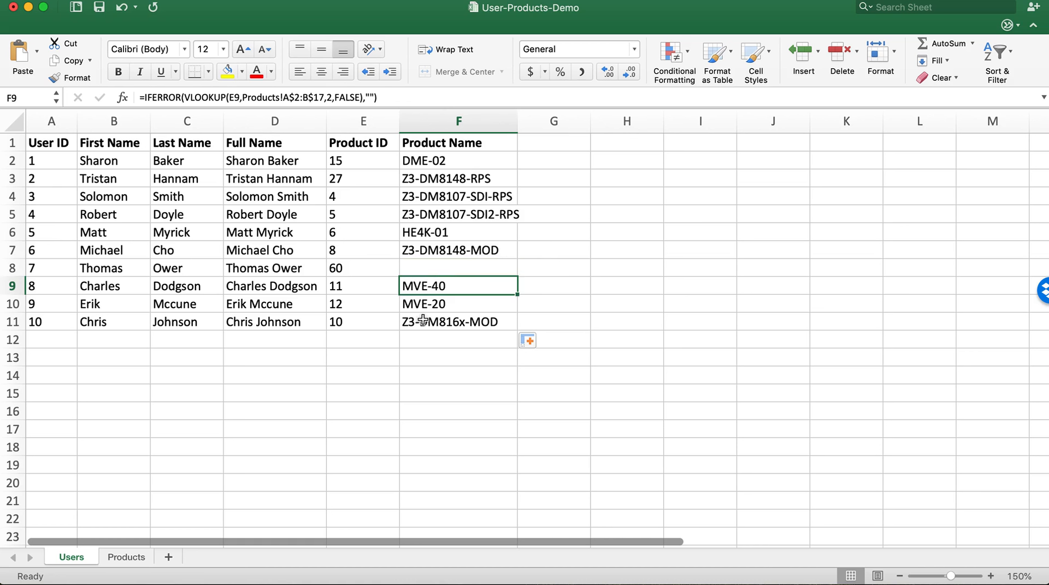
{"action": "left_click", "coordinate": [362, 303]}
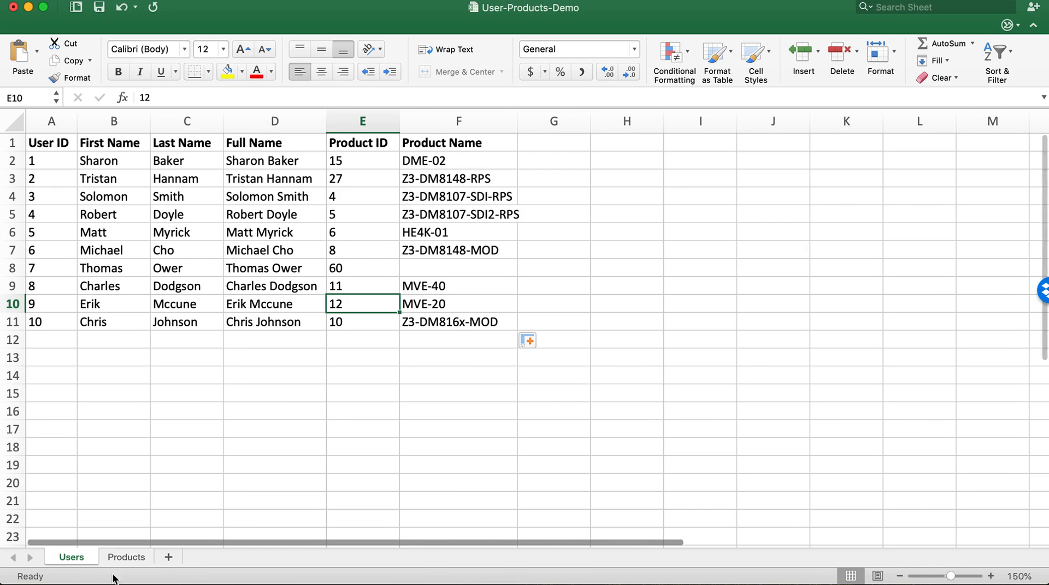
{"action": "left_click", "coordinate": [126, 556]}
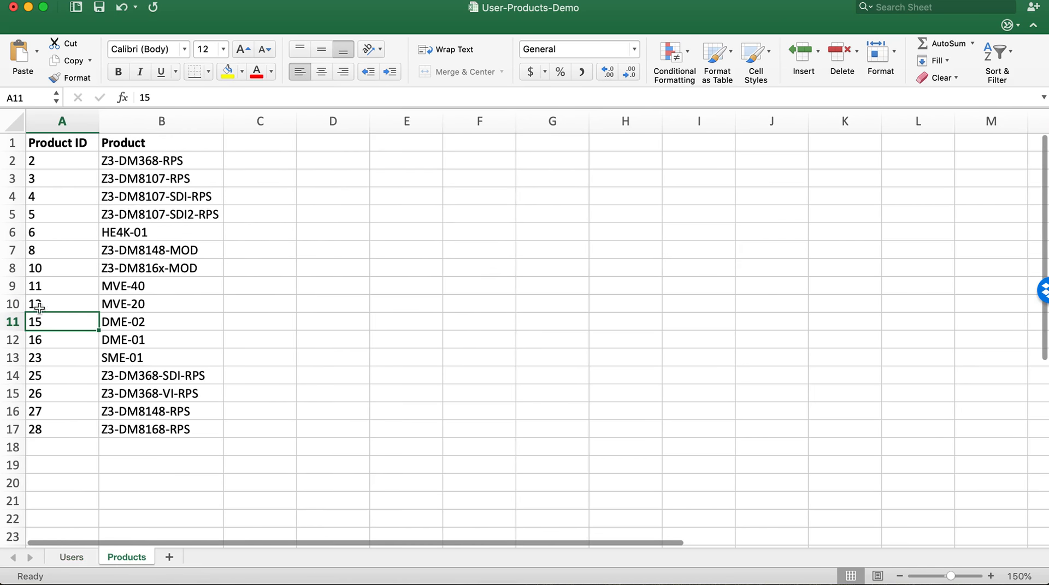
{"action": "left_click", "coordinate": [71, 556]}
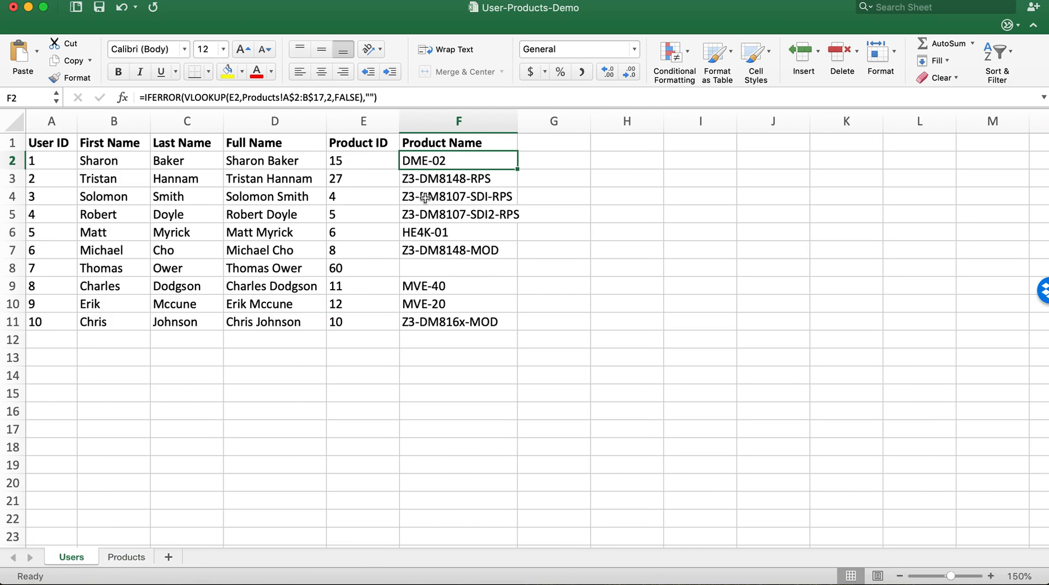
{"action": "mouse_move", "coordinate": [420, 331]}
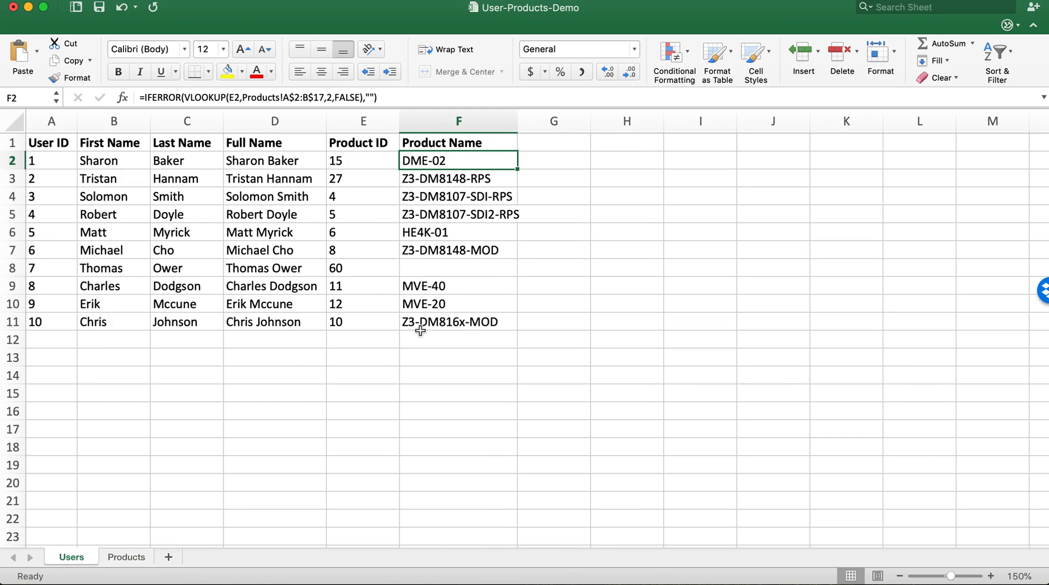
{"action": "mouse_move", "coordinate": [441, 159]}
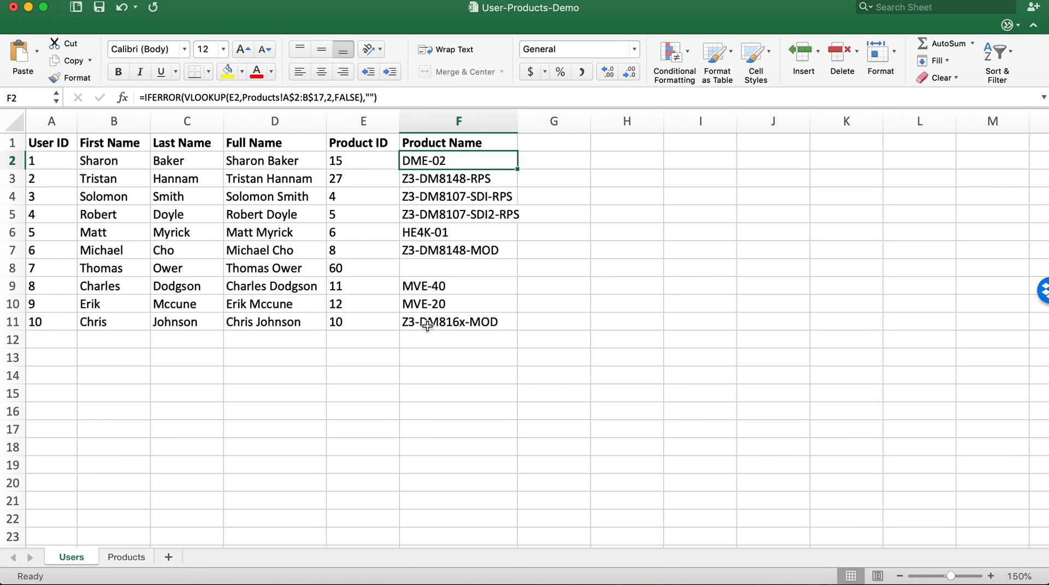
Copy F2:F11 and paste it back as values with Paste Special
{"action": "left_click_drag", "start_coordinate": [458, 160], "coordinate": [458, 322]}
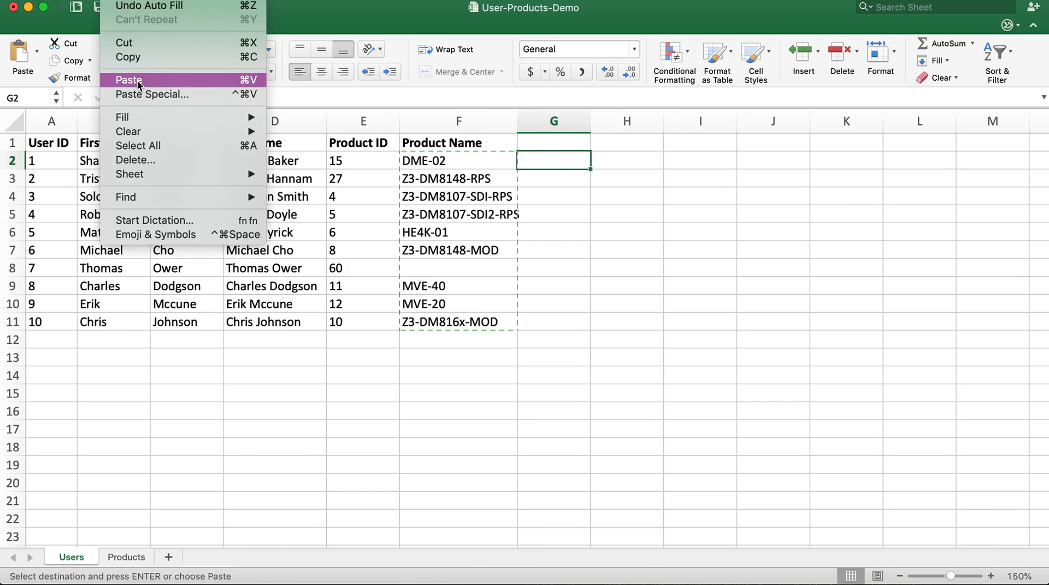
{"action": "left_click", "coordinate": [152, 95]}
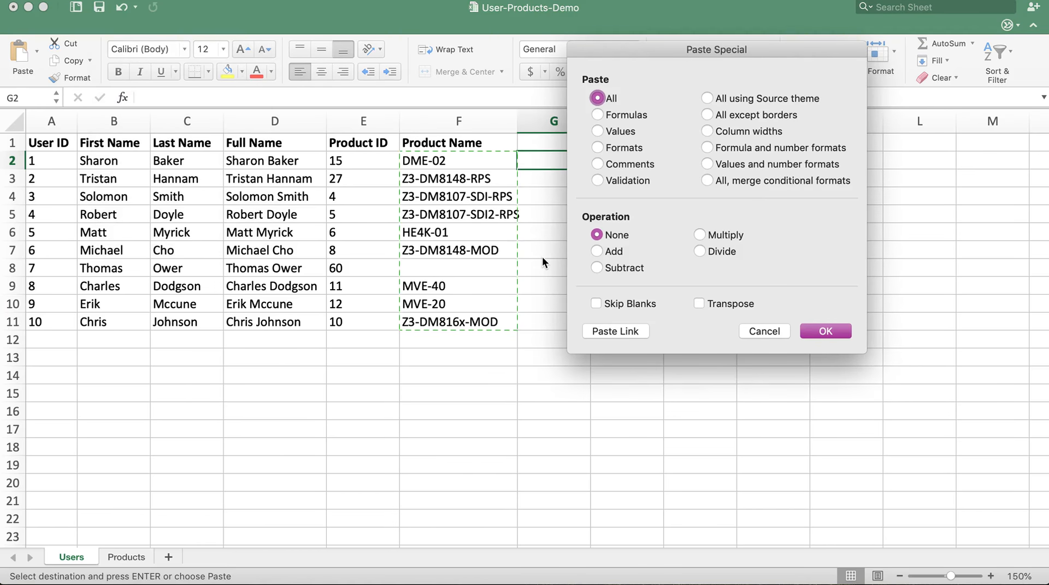
{"action": "left_click", "coordinate": [597, 130]}
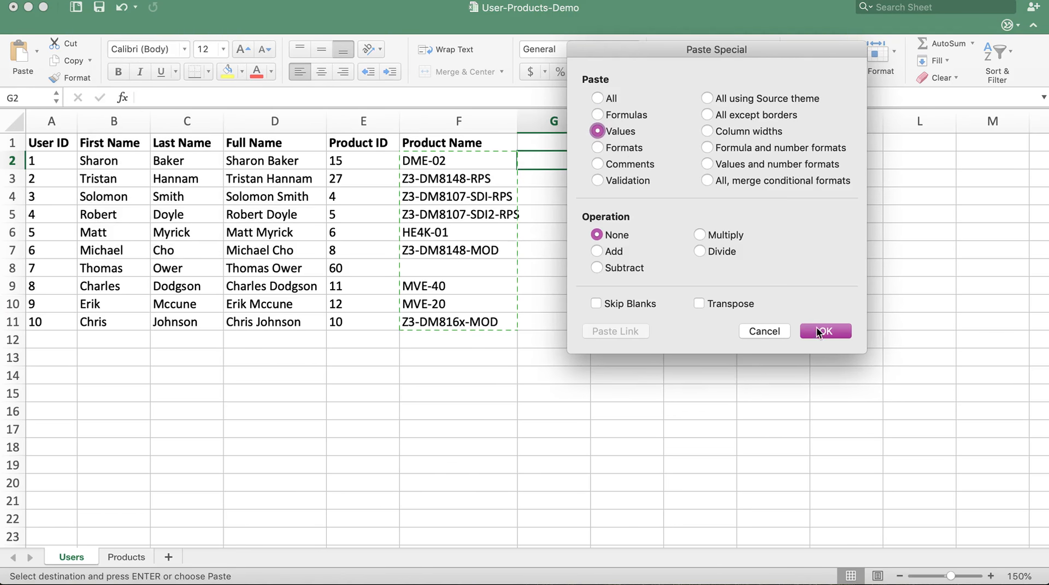
{"action": "left_click", "coordinate": [824, 331]}
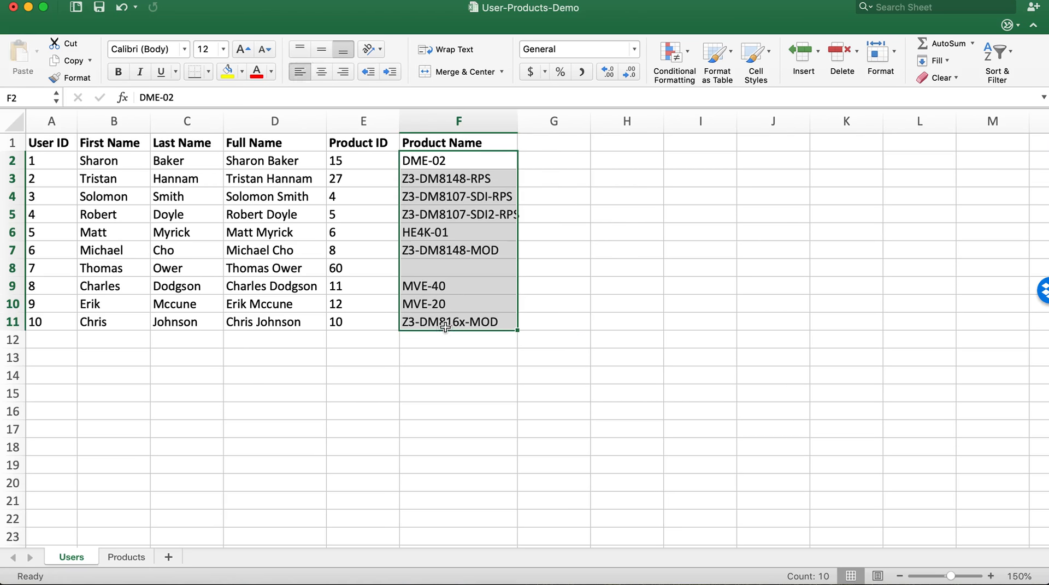
Undo the values paste and check the Products sheet before returning to Users
{"action": "left_click", "coordinate": [458, 268]}
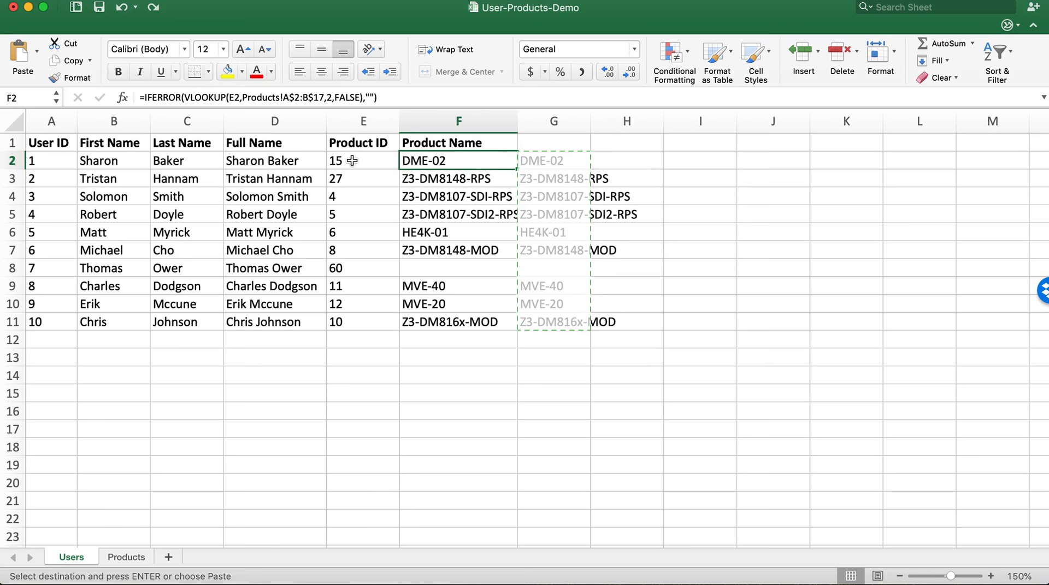
{"action": "left_click", "coordinate": [125, 557]}
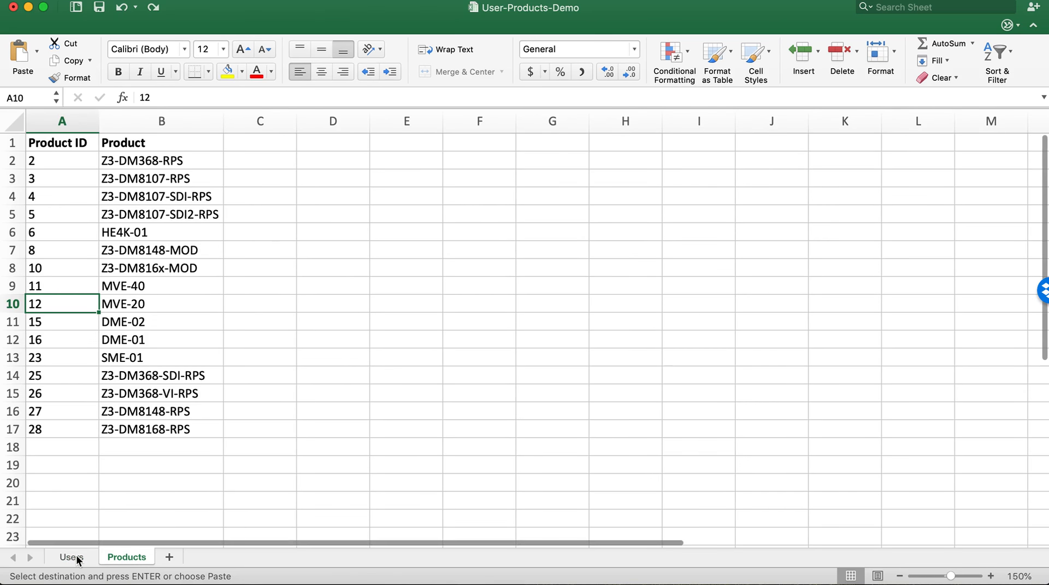
{"action": "left_click", "coordinate": [69, 556]}
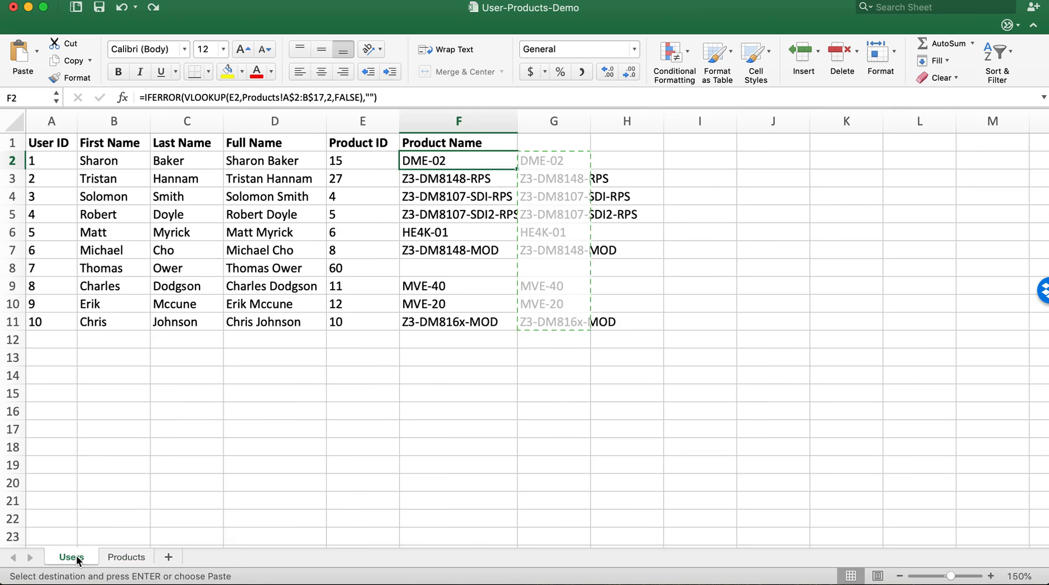